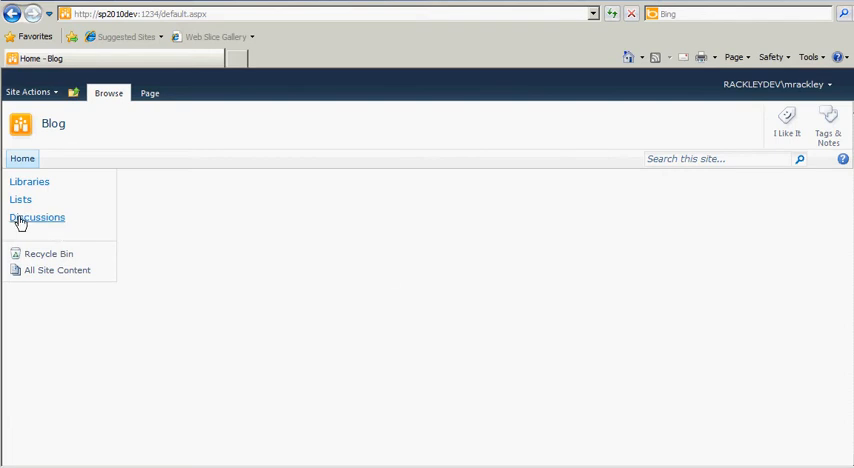
From the All Site Content page, start creating a new list or site
{"action": "left_click", "coordinate": [58, 270]}
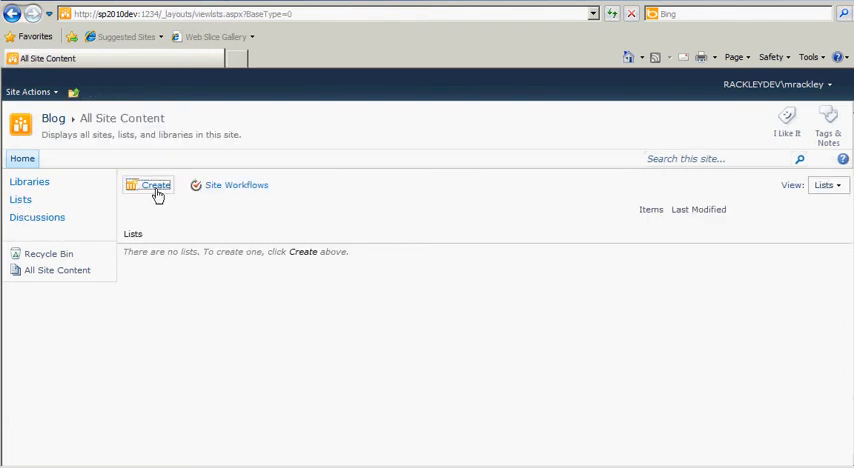
{"action": "left_click", "coordinate": [154, 184]}
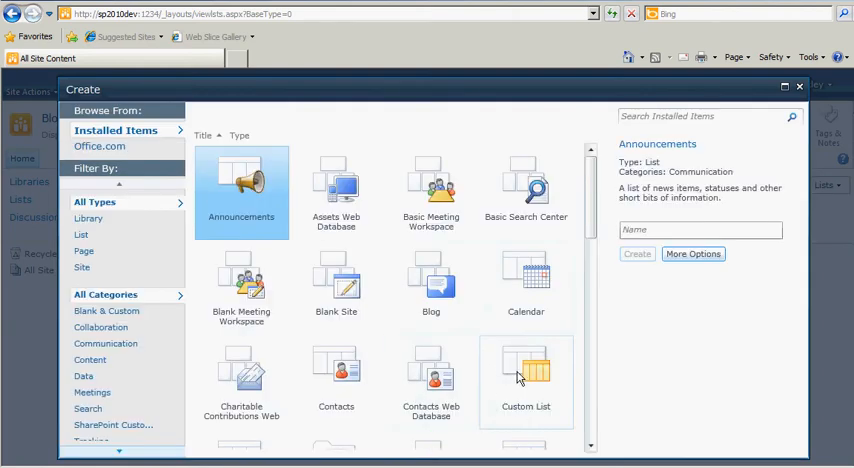
Create an empty Custom List named Issue
{"action": "left_click", "coordinate": [524, 376]}
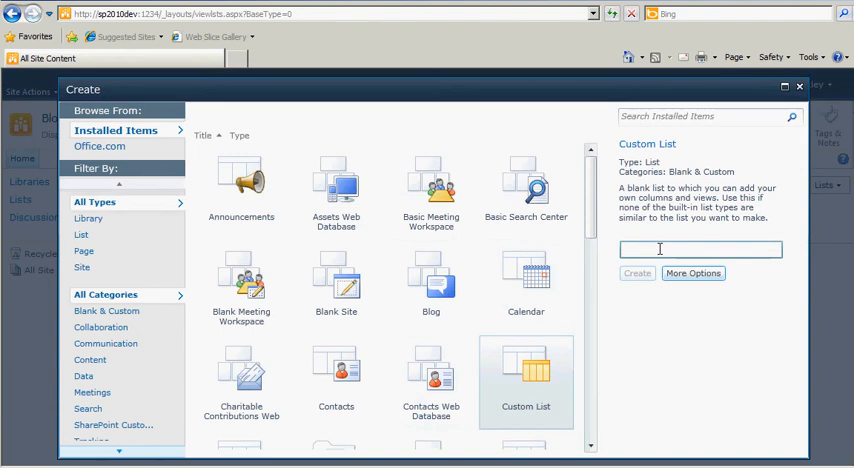
{"action": "type", "text": "Issue"}
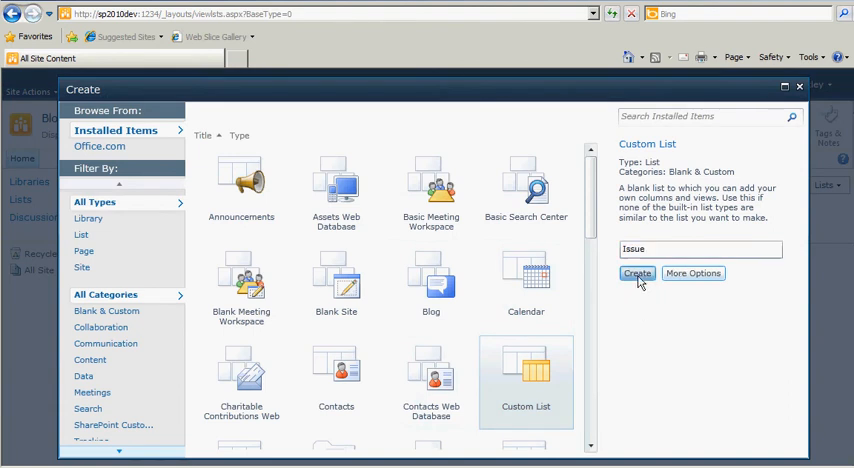
{"action": "left_click", "coordinate": [636, 272]}
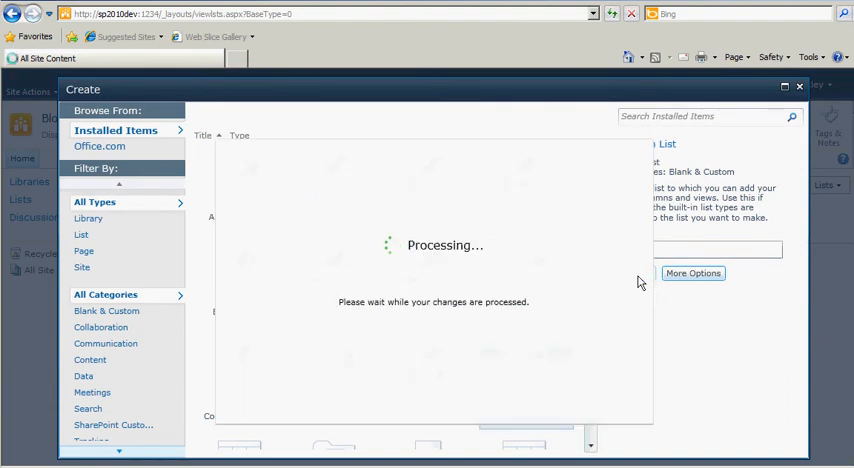
{"action": "left_click", "coordinate": [692, 272]}
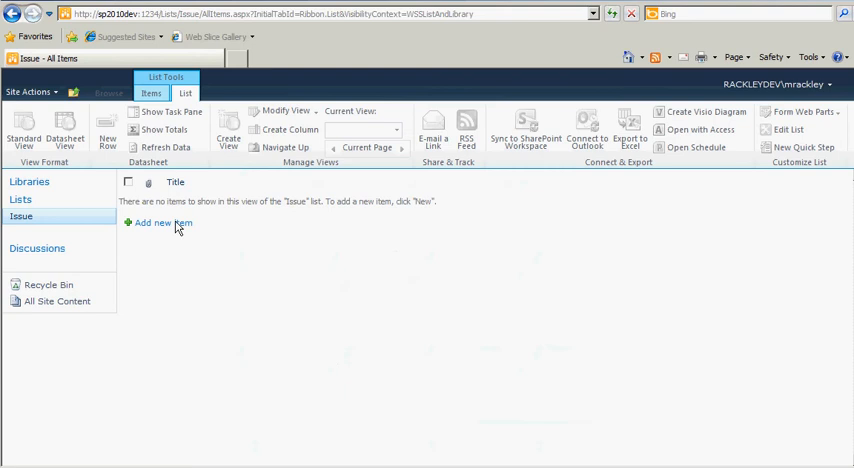
Add an Issue item titled "Eat, drink, and be merry..." and save it
{"action": "left_click", "coordinate": [164, 224]}
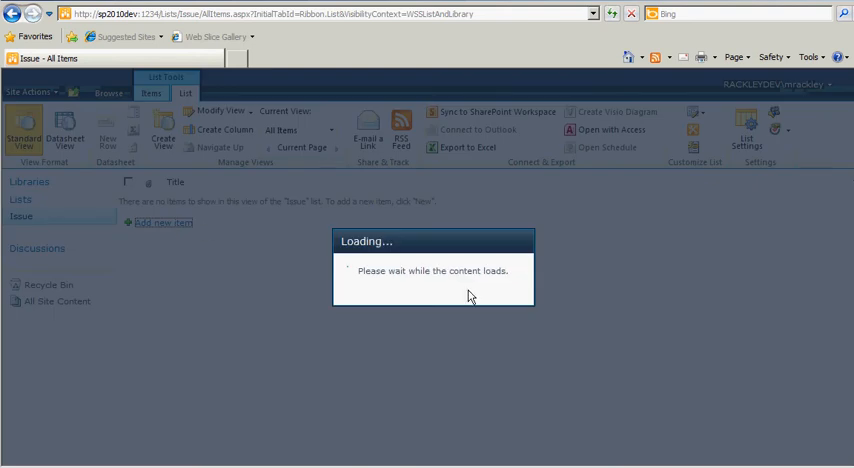
{"action": "left_click", "coordinate": [164, 224]}
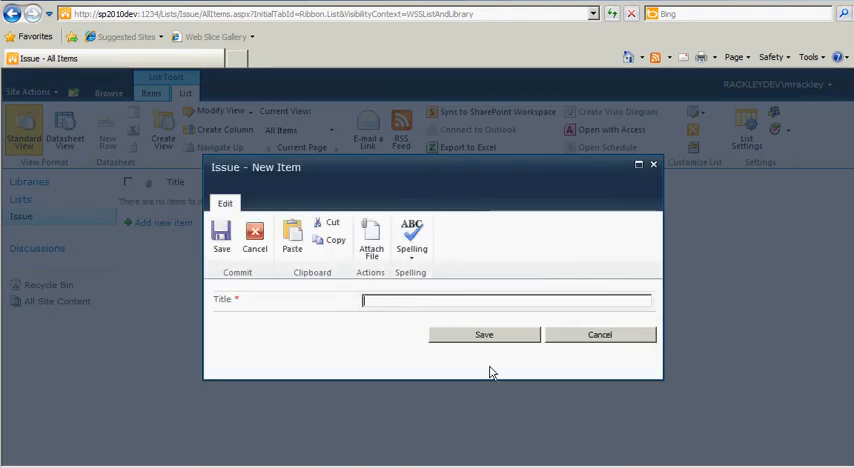
{"action": "type", "text": "Eat, drink, and be"}
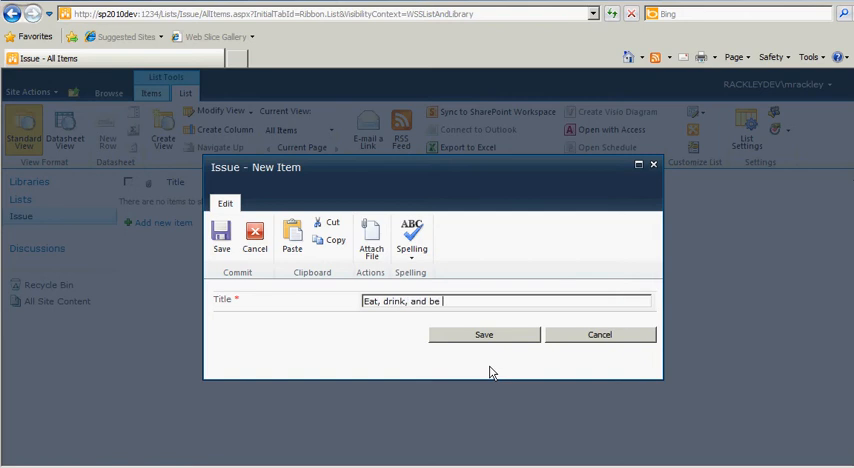
{"action": "type", "text": "merry"}
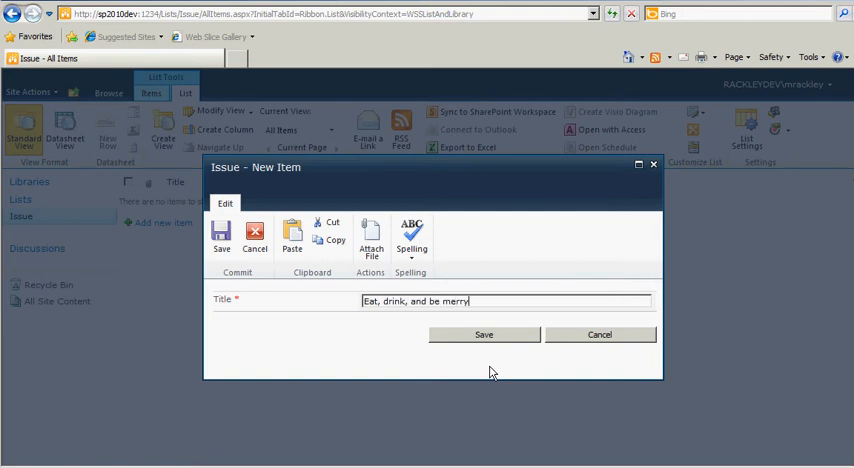
{"action": "type", "text": "..."}
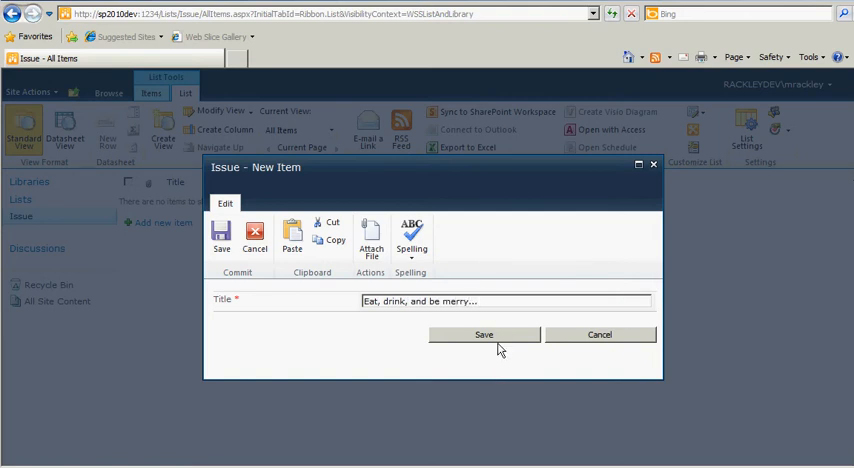
{"action": "left_click", "coordinate": [482, 334]}
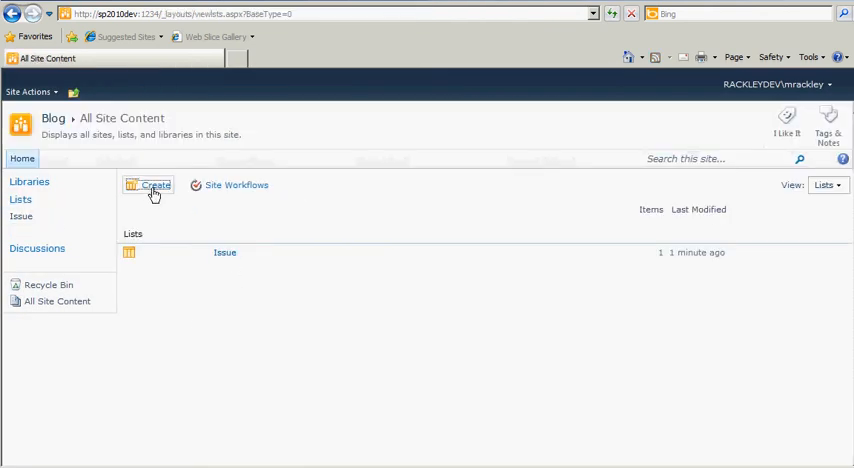
Create a second empty Custom List named Time
{"action": "left_click", "coordinate": [150, 186]}
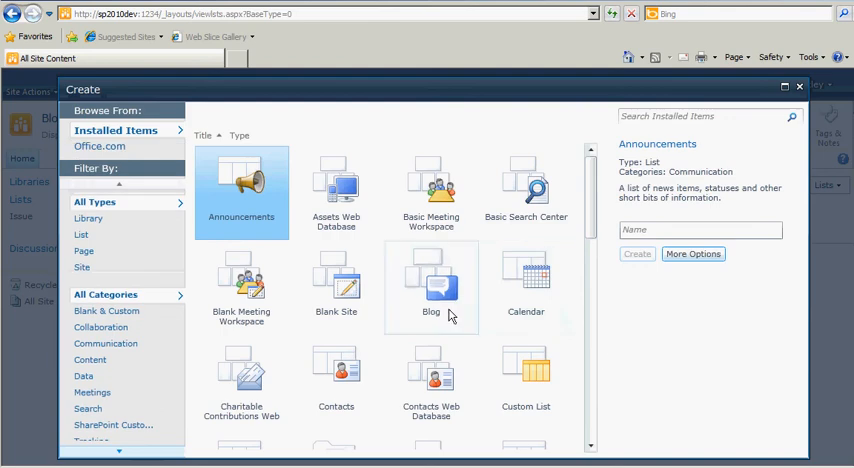
{"action": "left_click", "coordinate": [524, 380]}
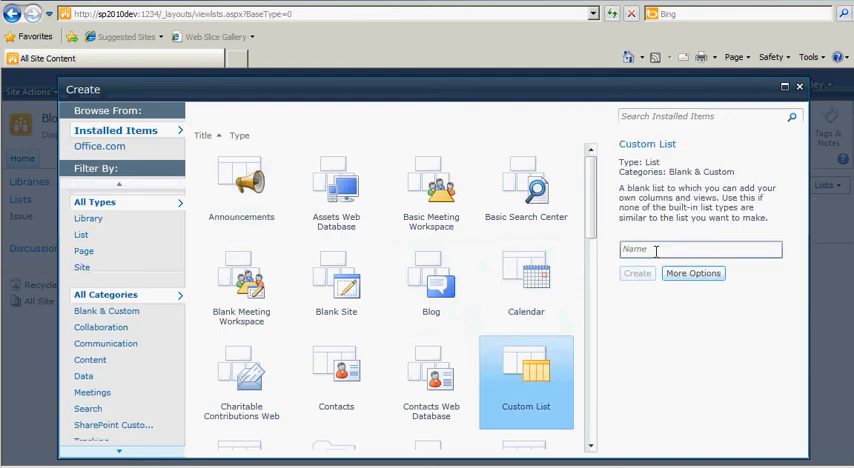
{"action": "type", "text": "Time"}
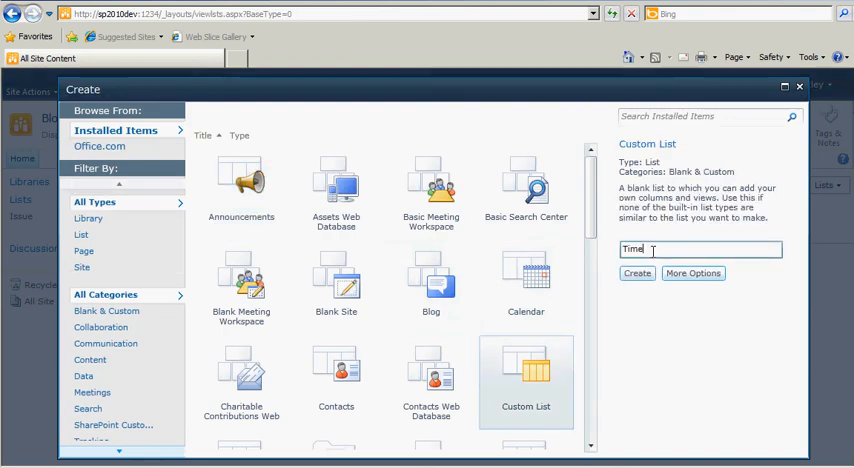
{"action": "left_click", "coordinate": [636, 272]}
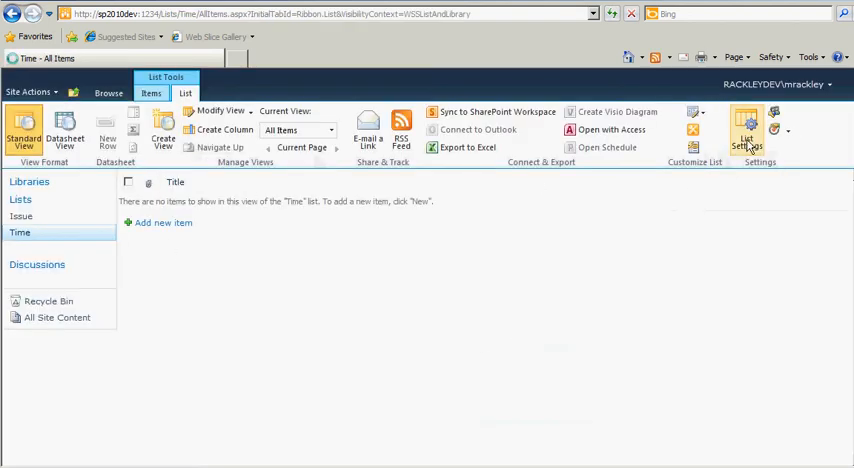
In Time's list settings, define a new IssueID lookup column sourced from the Issue list
{"action": "left_click", "coordinate": [746, 130]}
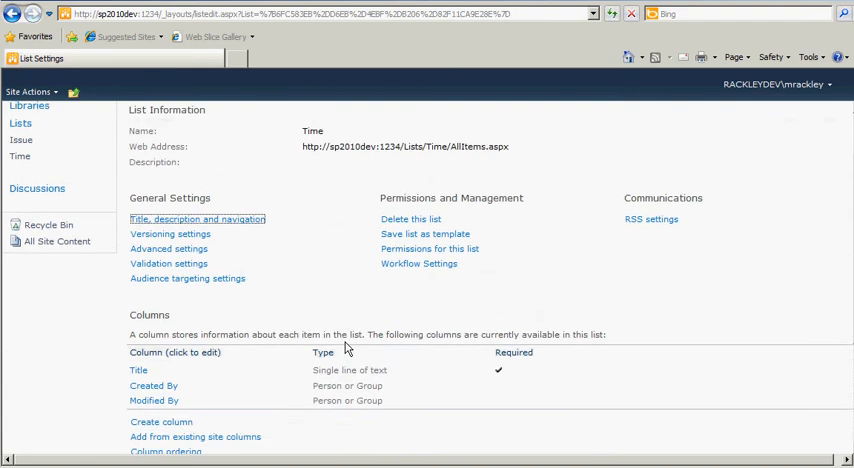
{"action": "scroll", "scroll_direction": "down", "scroll_amount": 3}
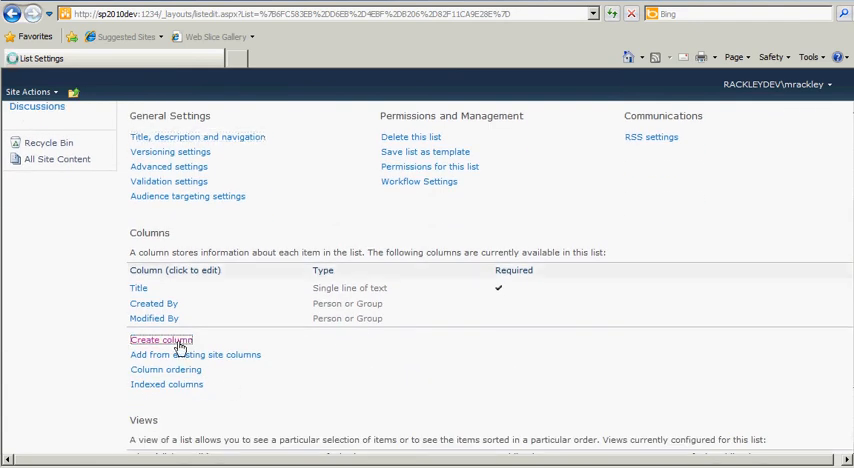
{"action": "left_click", "coordinate": [160, 340]}
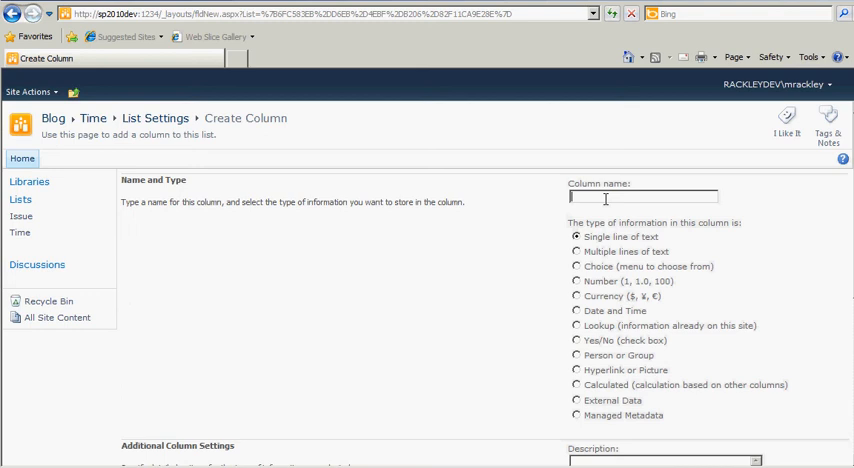
{"action": "type", "text": "IssueID"}
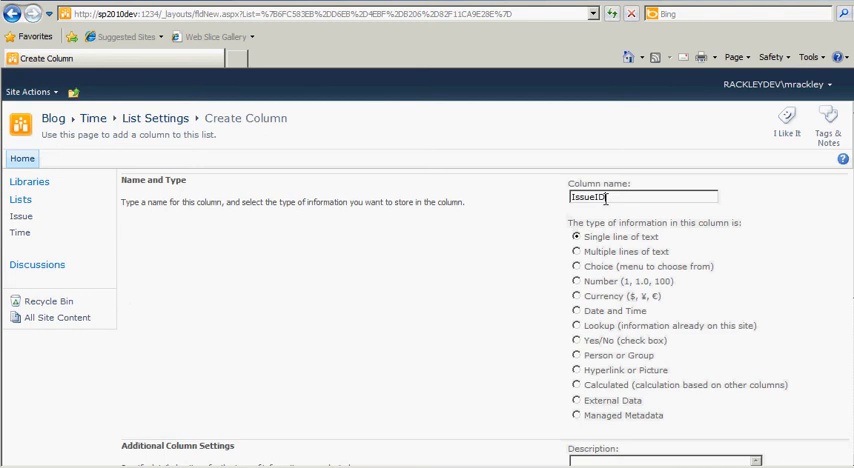
{"action": "left_click", "coordinate": [576, 324]}
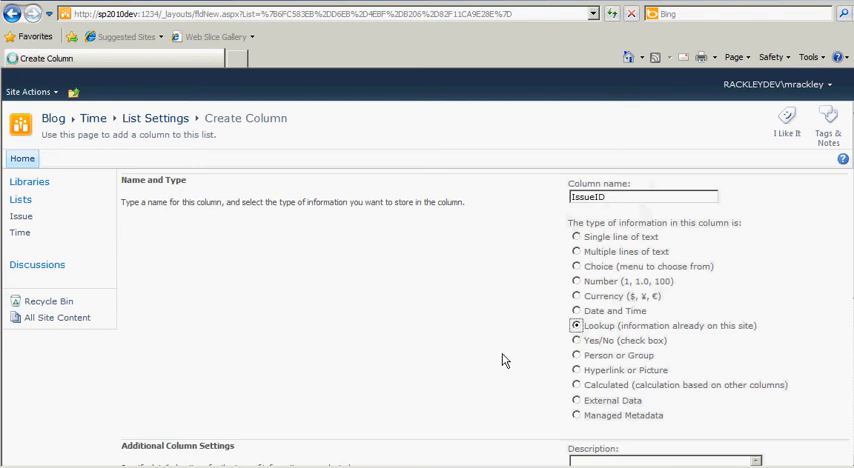
{"action": "left_click", "coordinate": [576, 324]}
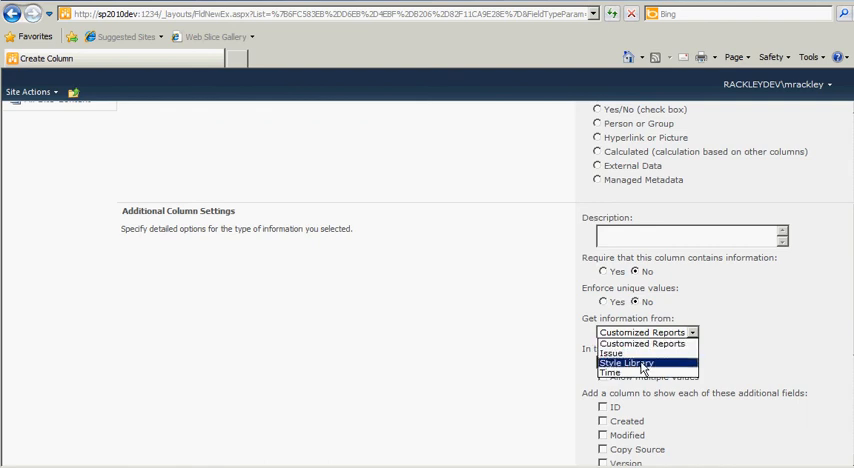
{"action": "left_click", "coordinate": [612, 352]}
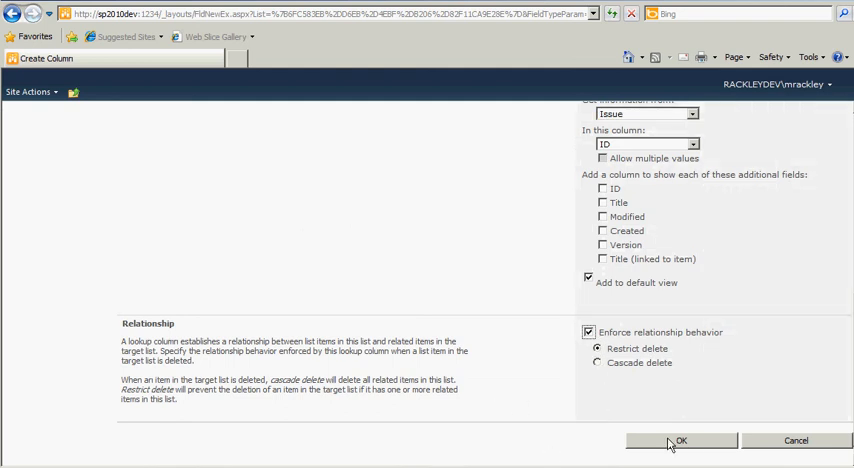
Create the IssueID column and agree to index it for restrict-delete enforcement
{"action": "left_click", "coordinate": [680, 440]}
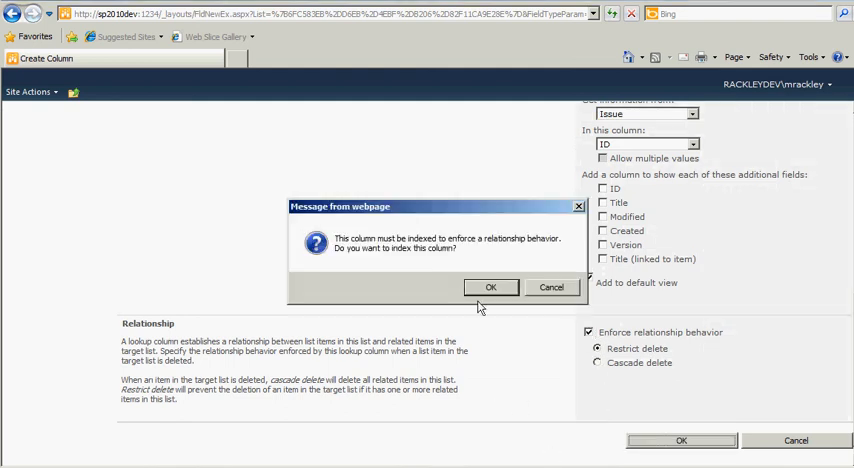
{"action": "left_click", "coordinate": [492, 288]}
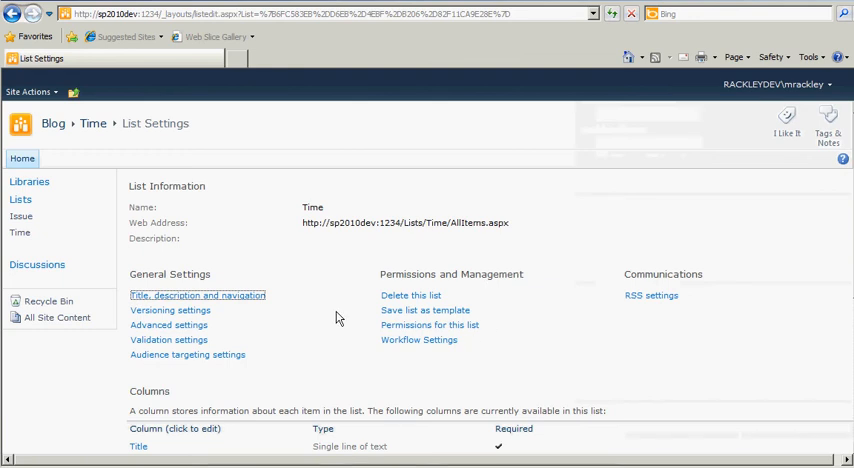
Begin a new Time list column named Hours
{"action": "scroll", "scroll_direction": "down", "scroll_amount": 3}
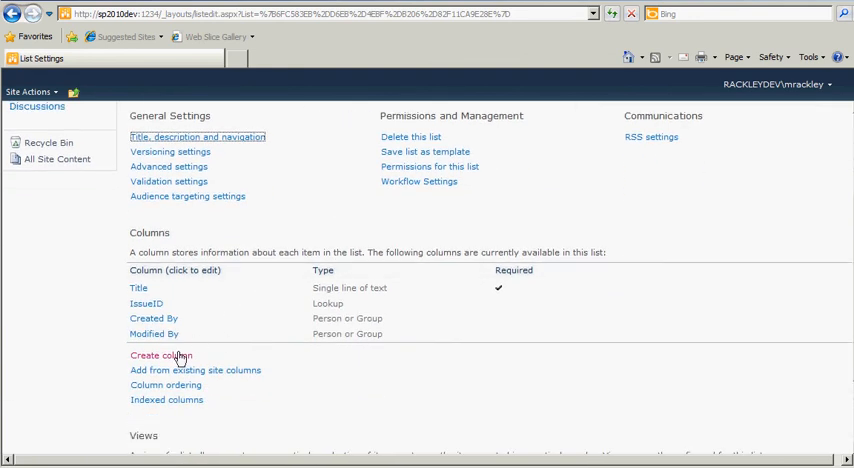
{"action": "left_click", "coordinate": [160, 356]}
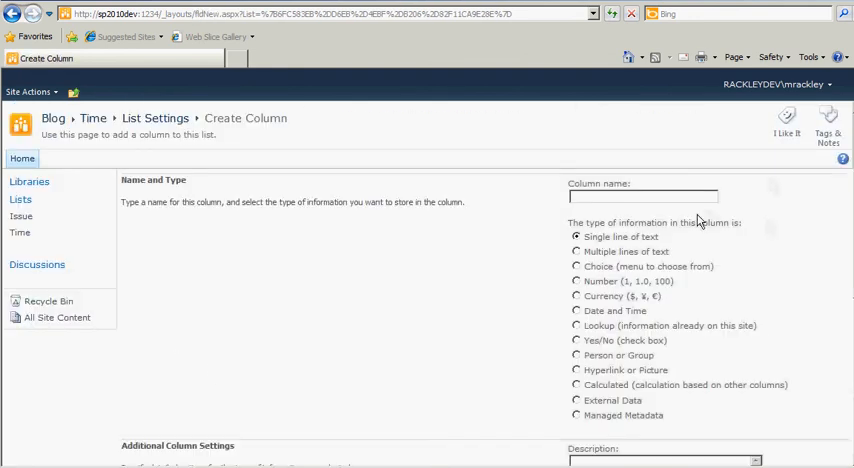
{"action": "type", "text": "Hours"}
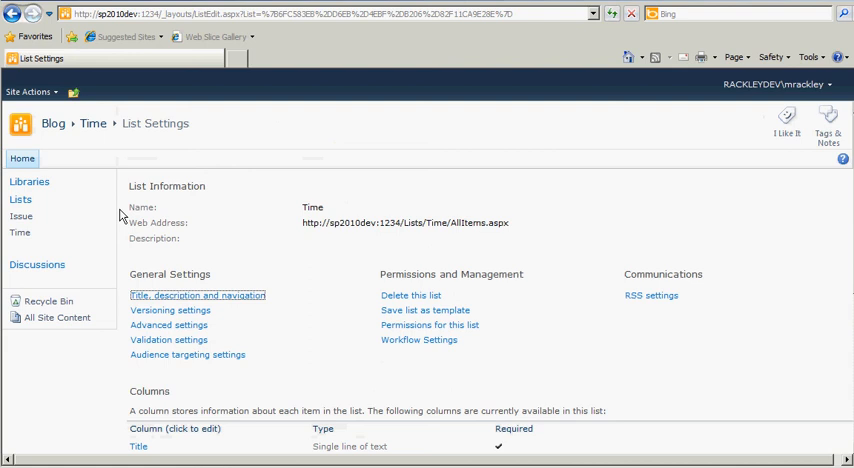
Save a Time entry titled Ate with 12 hours for issue 1, then show the Issue list
{"action": "left_click", "coordinate": [20, 232]}
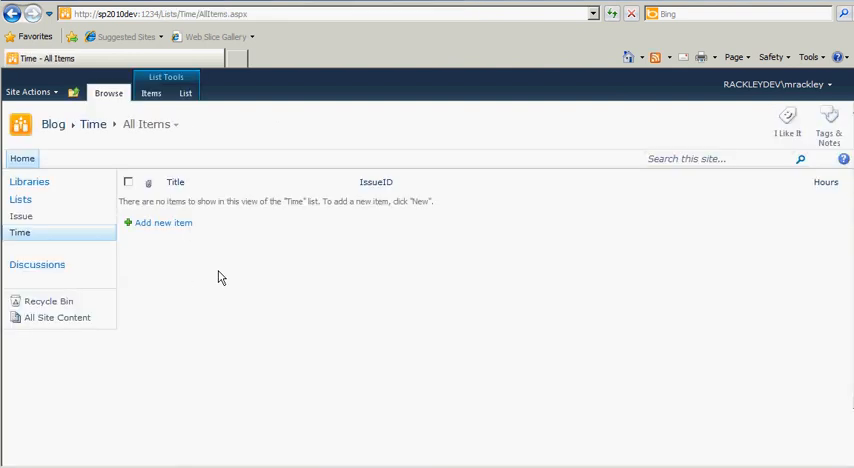
{"action": "left_click", "coordinate": [164, 224]}
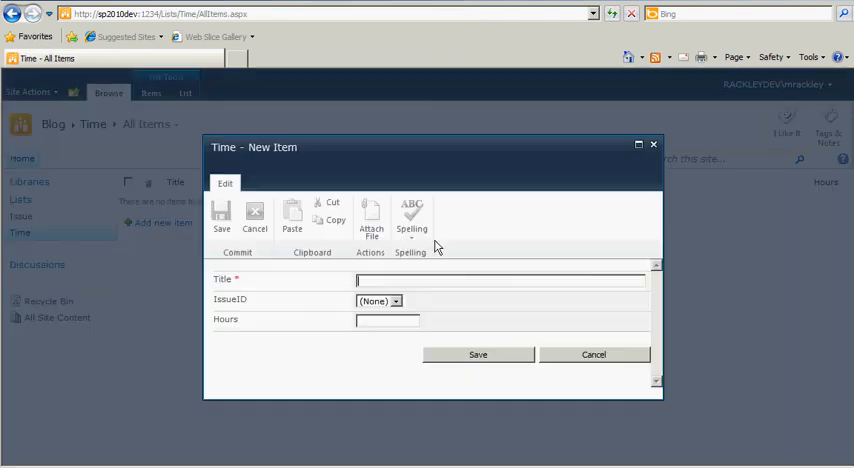
{"action": "type", "text": "Ate"}
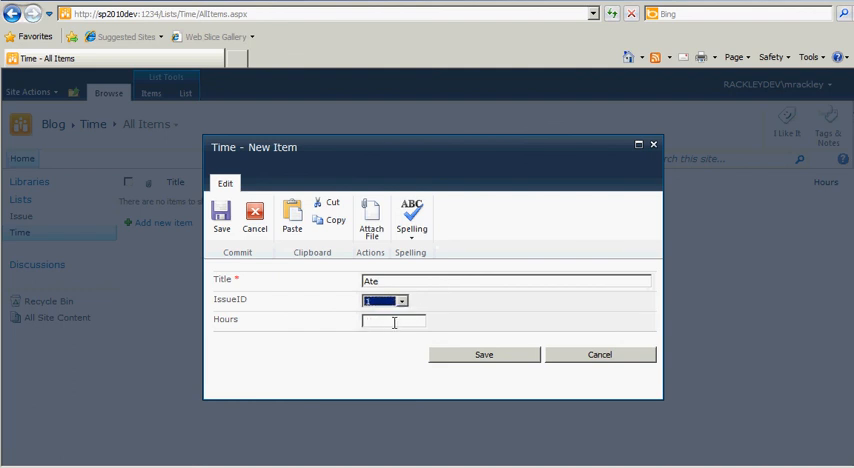
{"action": "type", "text": "12"}
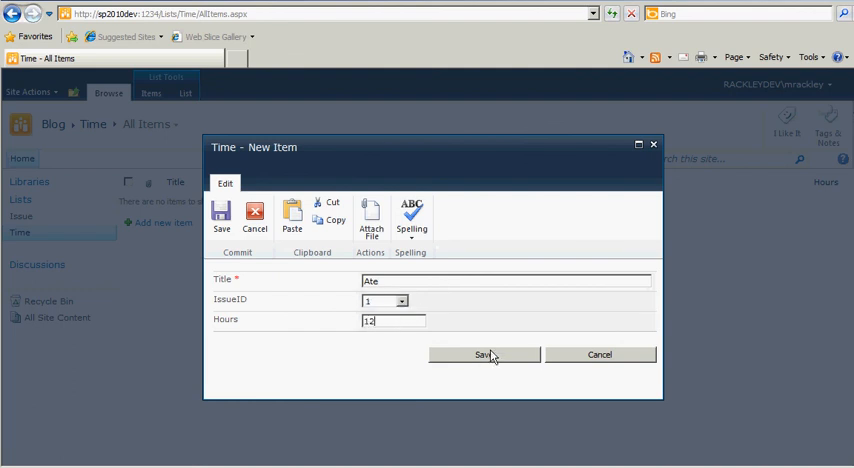
{"action": "left_click", "coordinate": [484, 354]}
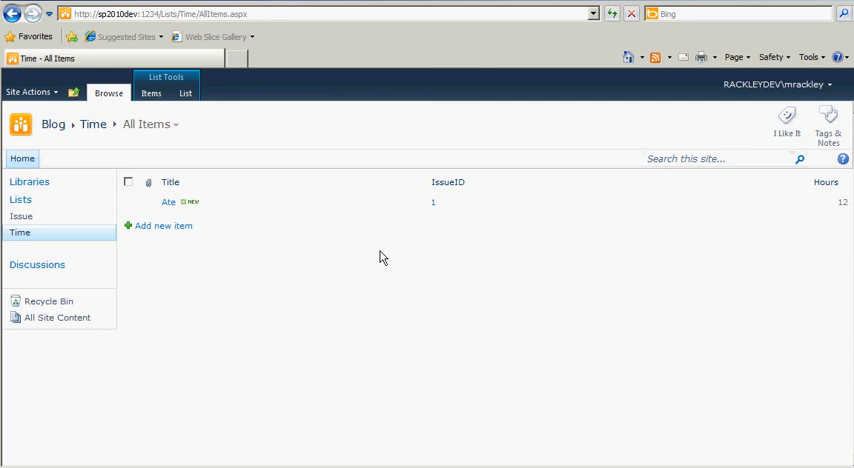
{"action": "mouse_move", "coordinate": [20, 218]}
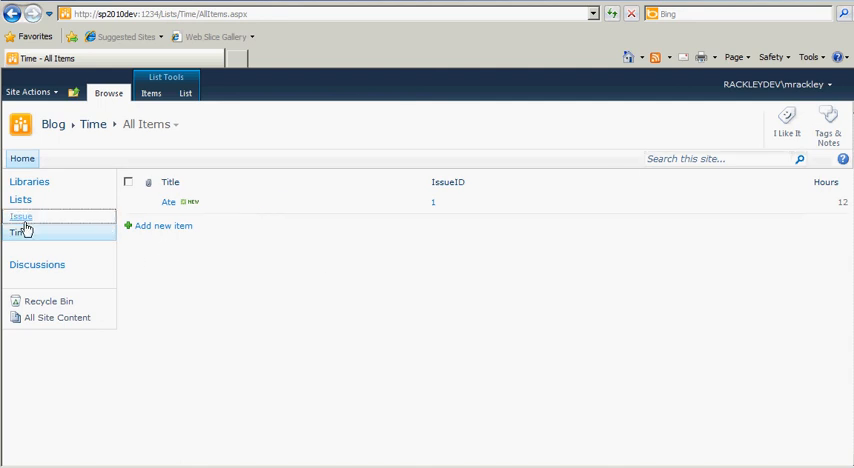
{"action": "left_click", "coordinate": [20, 216]}
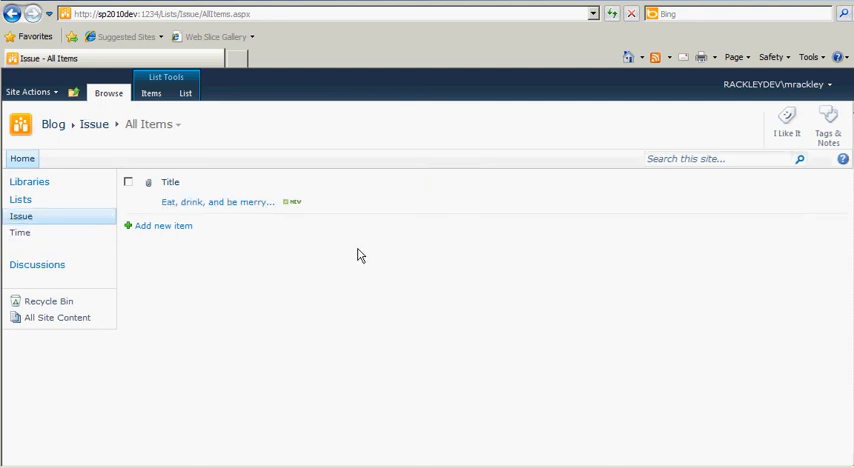